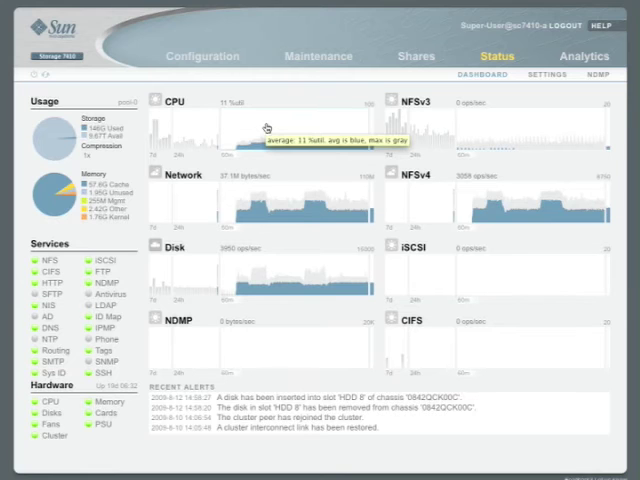
mouse_move(268, 128)
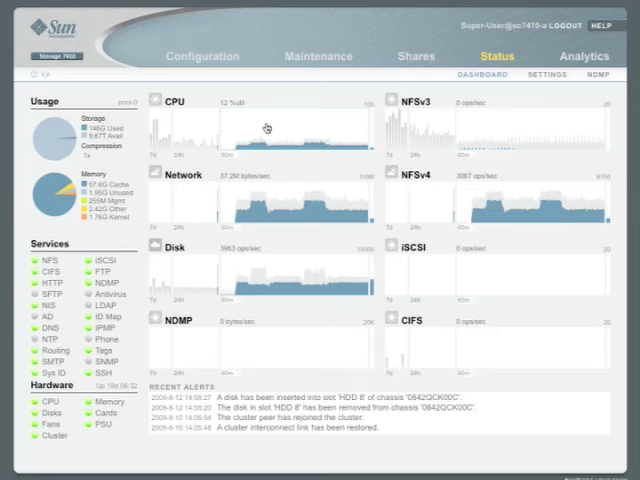
mouse_move(270, 202)
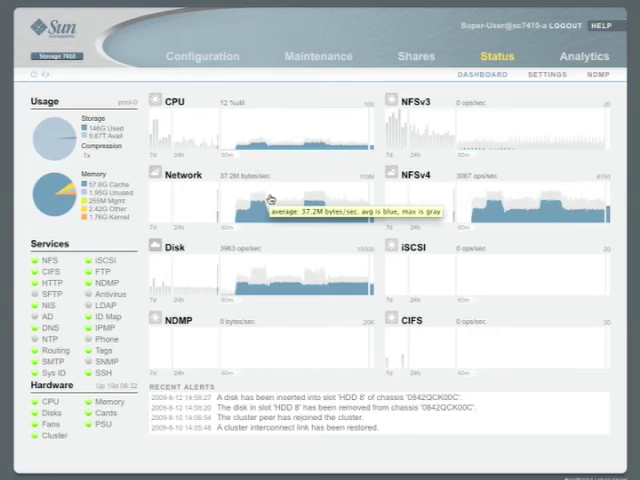
mouse_move(264, 272)
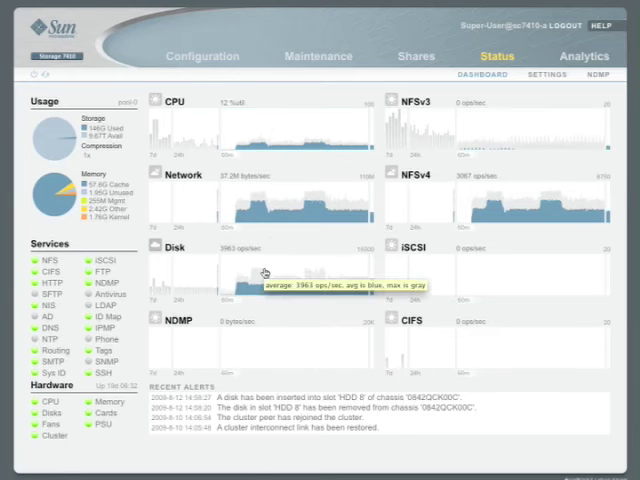
mouse_move(262, 356)
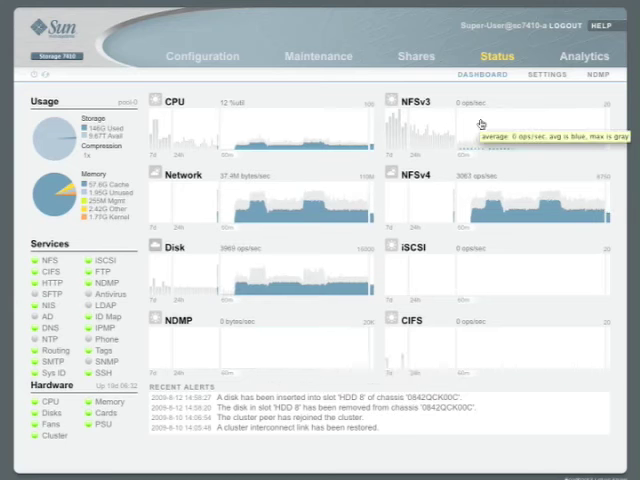
mouse_move(490, 196)
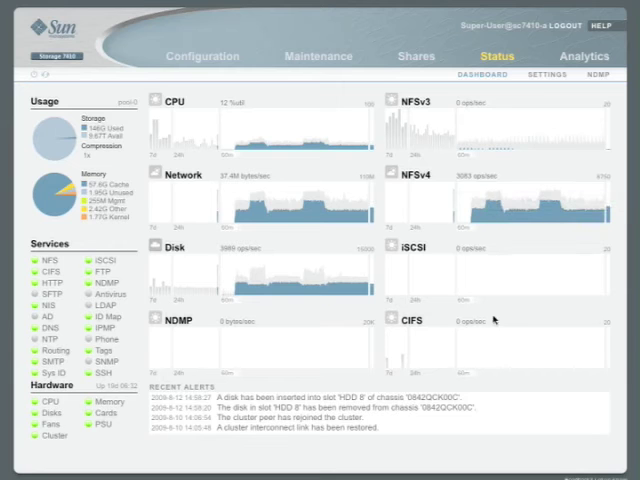
mouse_move(488, 320)
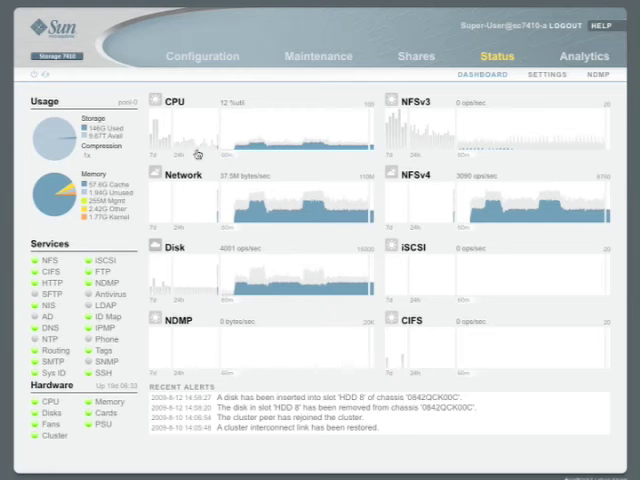
mouse_move(168, 150)
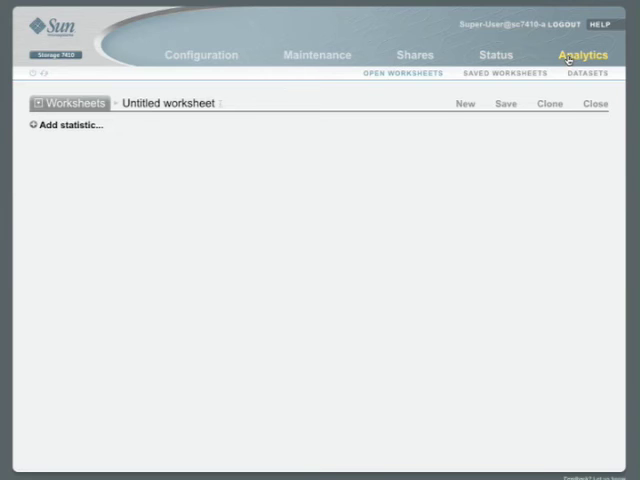
mouse_move(32, 132)
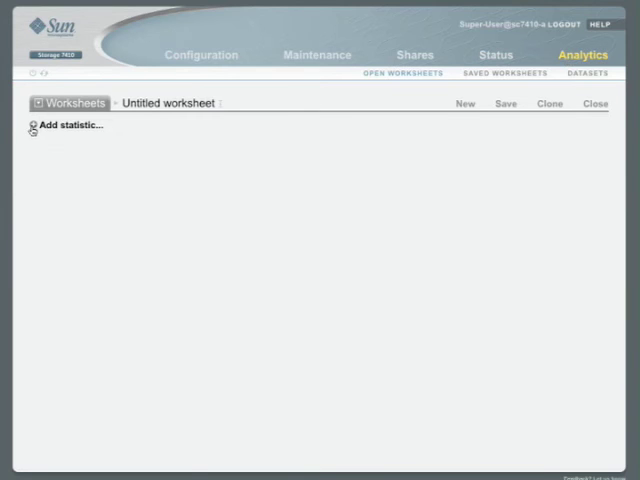
- Expand the Disk I/O operations breakdown choices in the Add statistic list
click(68, 126)
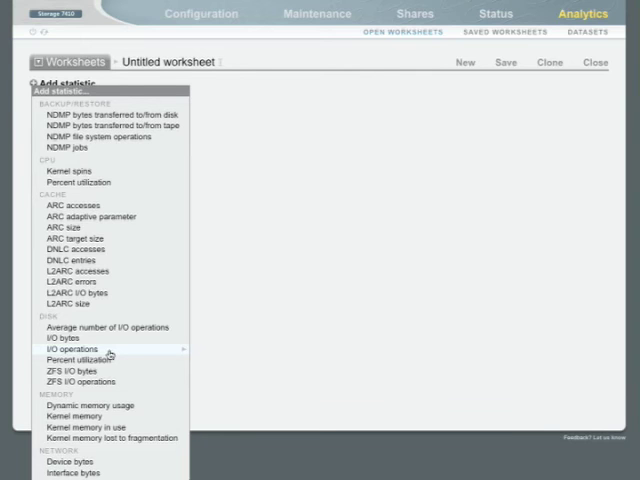
click(70, 348)
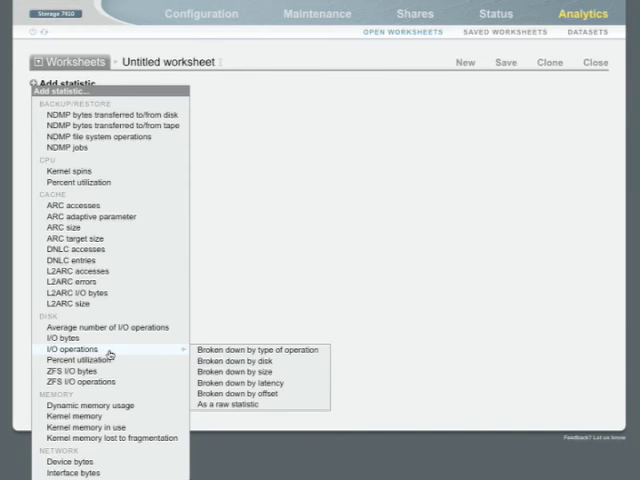
mouse_move(232, 360)
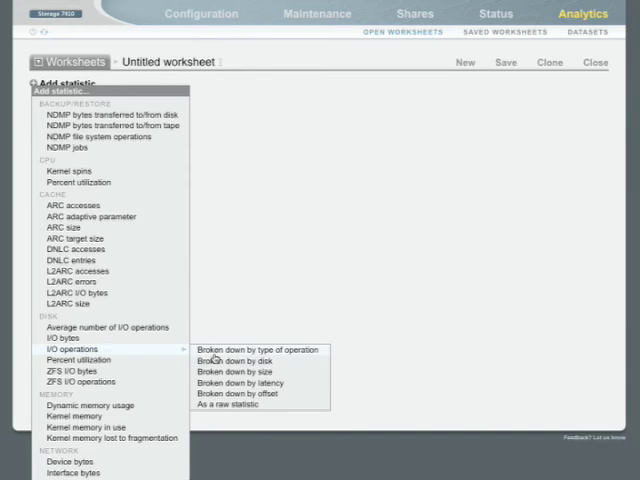
- Graph disk I/O operations per second broken down by type of operation
click(256, 348)
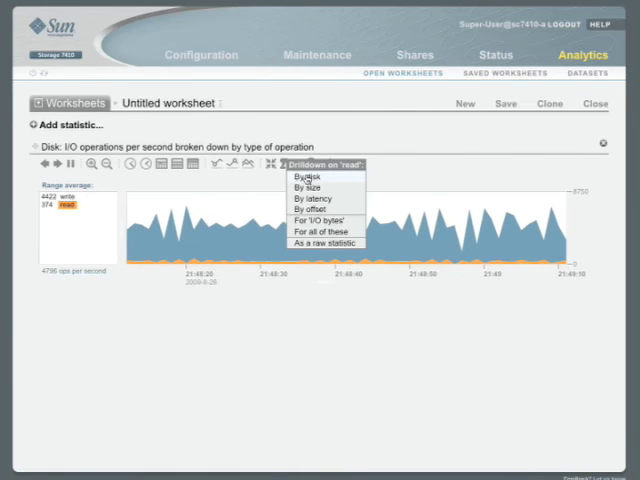
- Drill read operations down into a per-disk breakdown graph
click(306, 178)
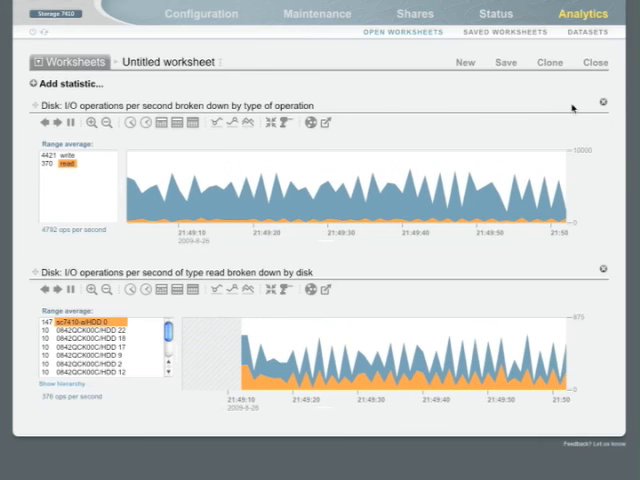
- On a fresh worksheet, graph Cache L2ARC accesses per second broken down by hit/miss
click(596, 62)
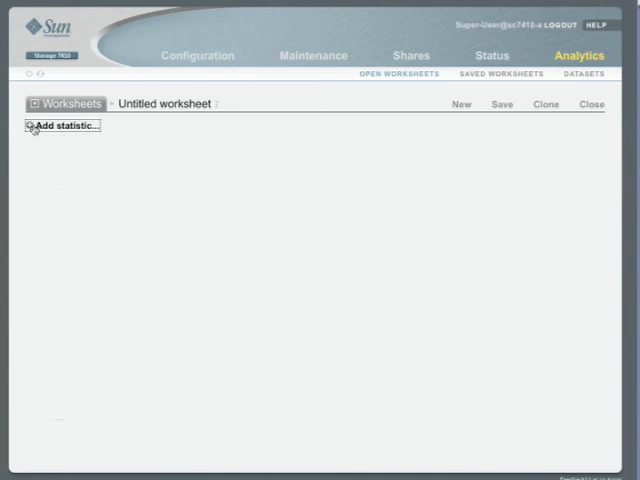
click(64, 126)
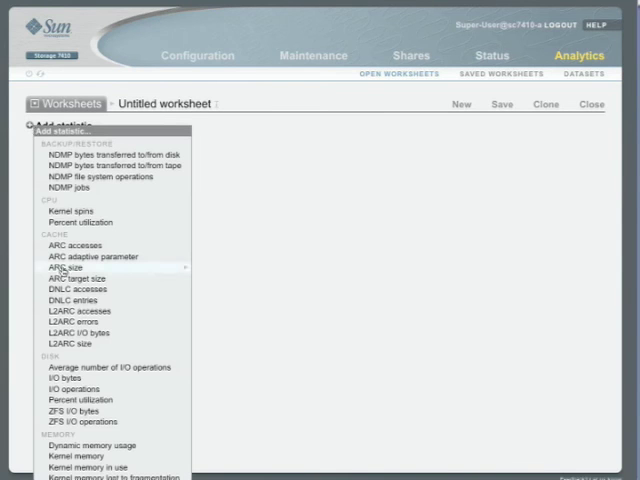
mouse_move(84, 312)
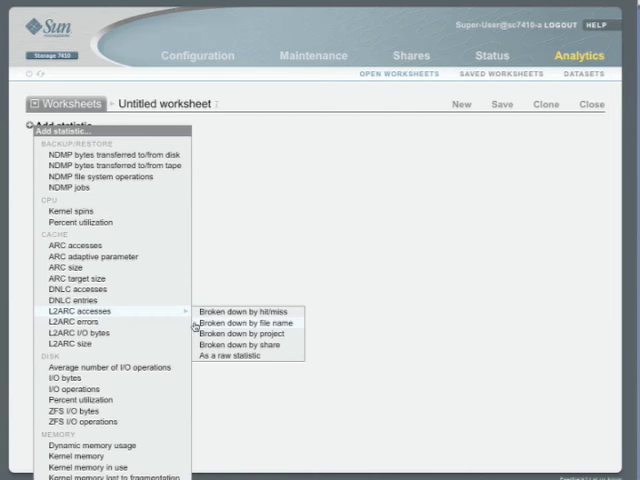
click(230, 312)
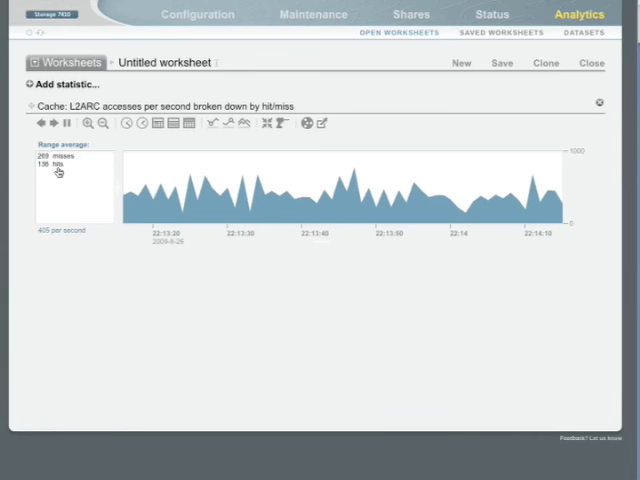
- Highlight the hit portion, then remove the L2ARC statistic from the worksheet
click(52, 164)
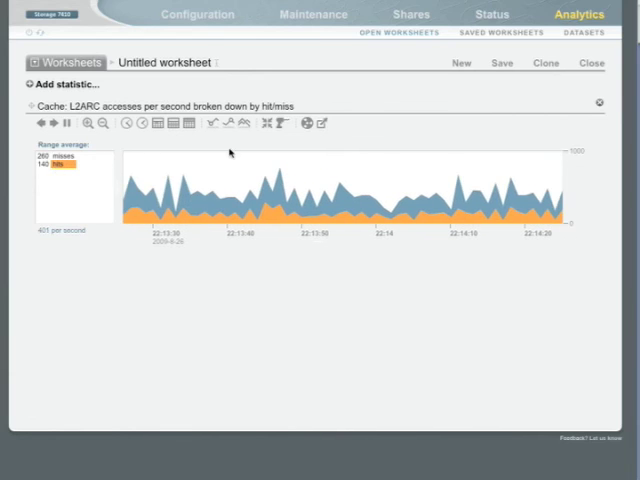
mouse_move(284, 122)
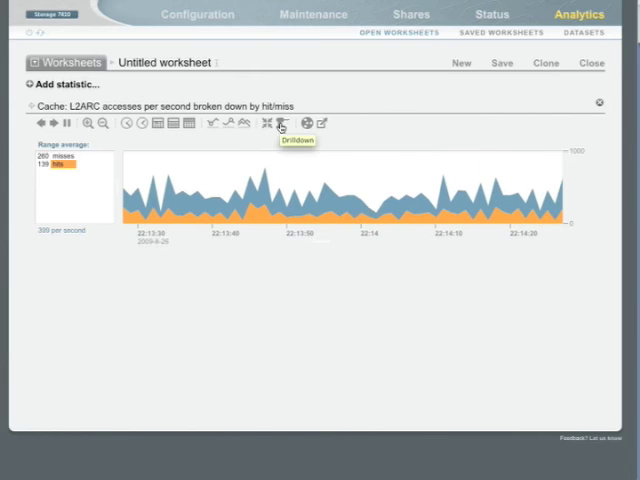
click(280, 122)
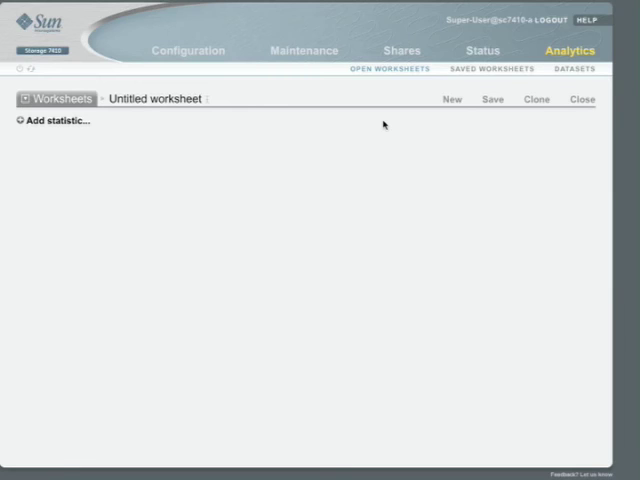
mouse_move(196, 142)
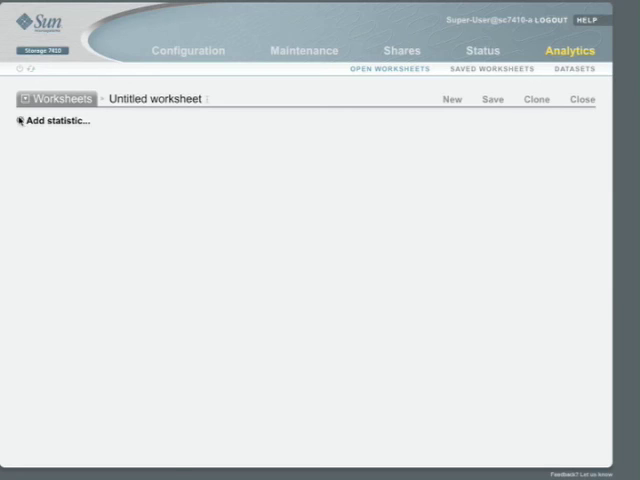
- Graph Network IP packets per second broken down by hostname
click(56, 120)
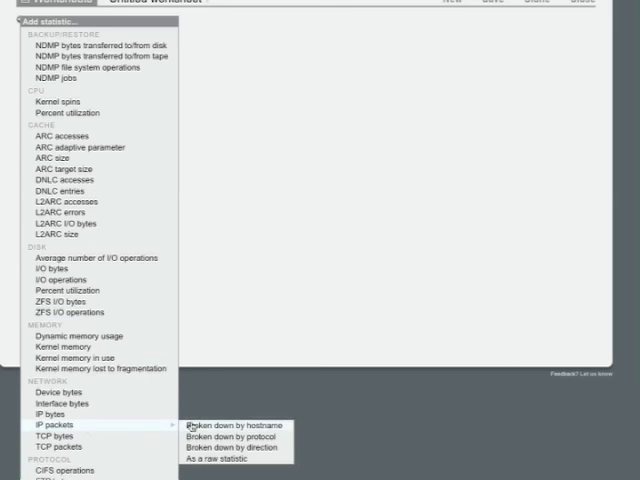
click(220, 426)
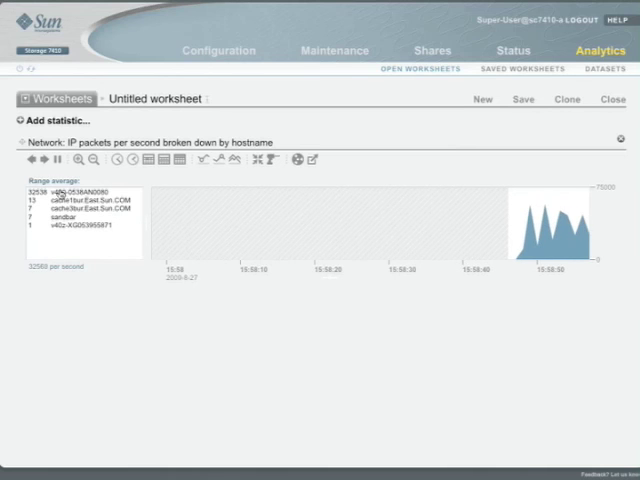
mouse_move(60, 192)
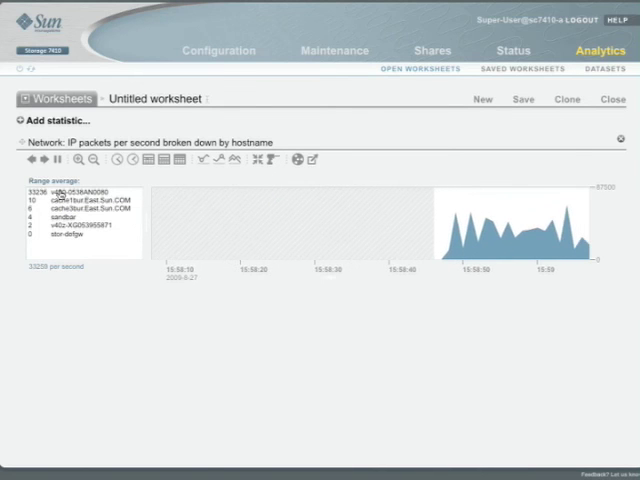
- Drill the busiest hostname down to its NFSv4 operations per second
click(84, 192)
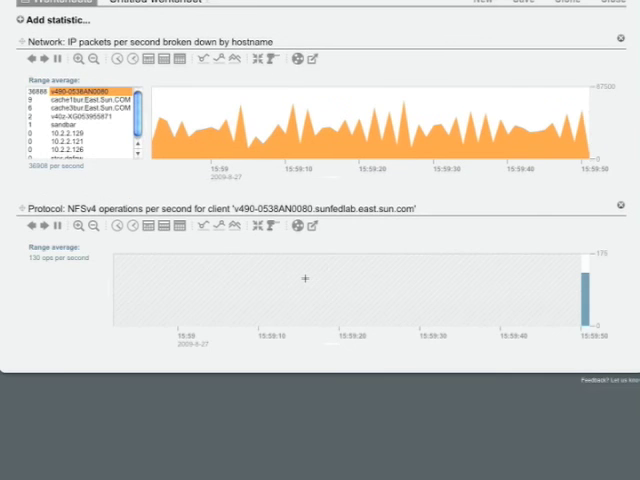
scroll(up, 3)
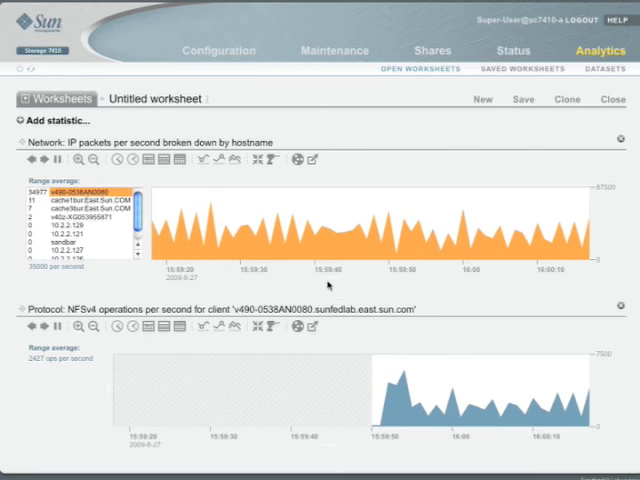
- Break that client's NFSv4 operations down by latency as a heatmap
click(288, 328)
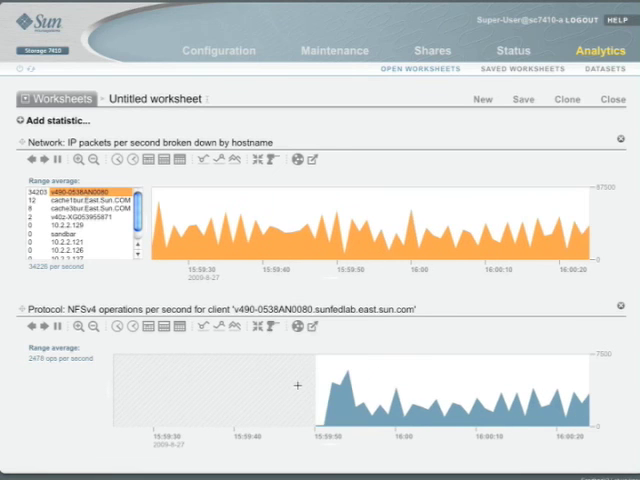
scroll(down, 3)
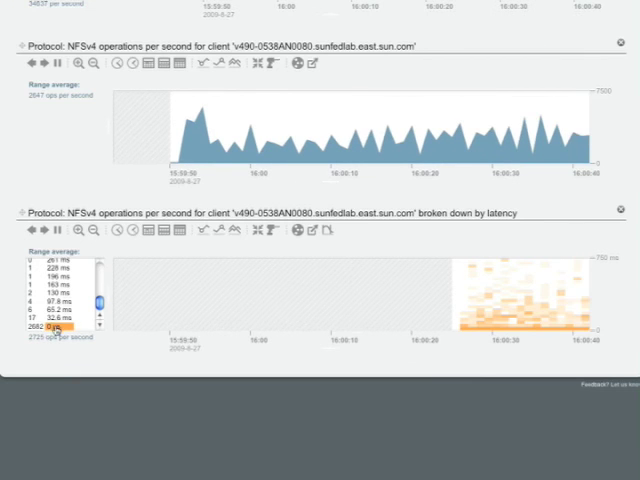
mouse_move(56, 332)
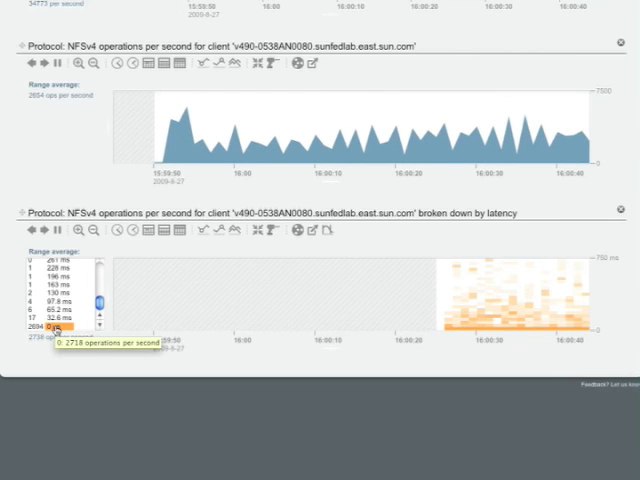